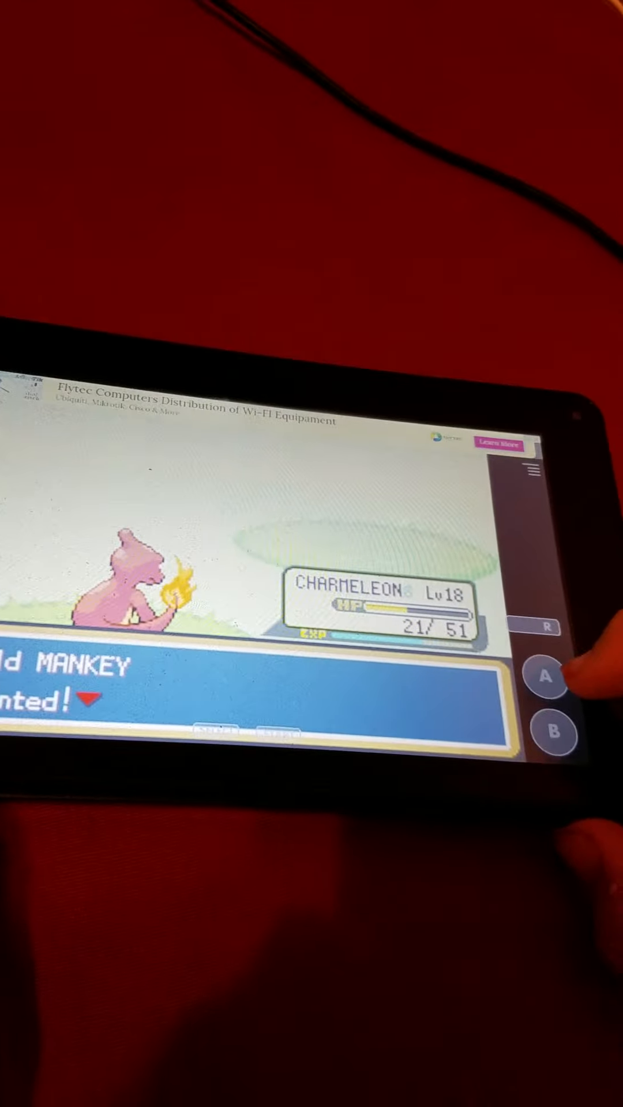
Dismiss 'Wild MANKEY fainted!' to show Charmeleon's experience gain message.
left_click(547, 678)
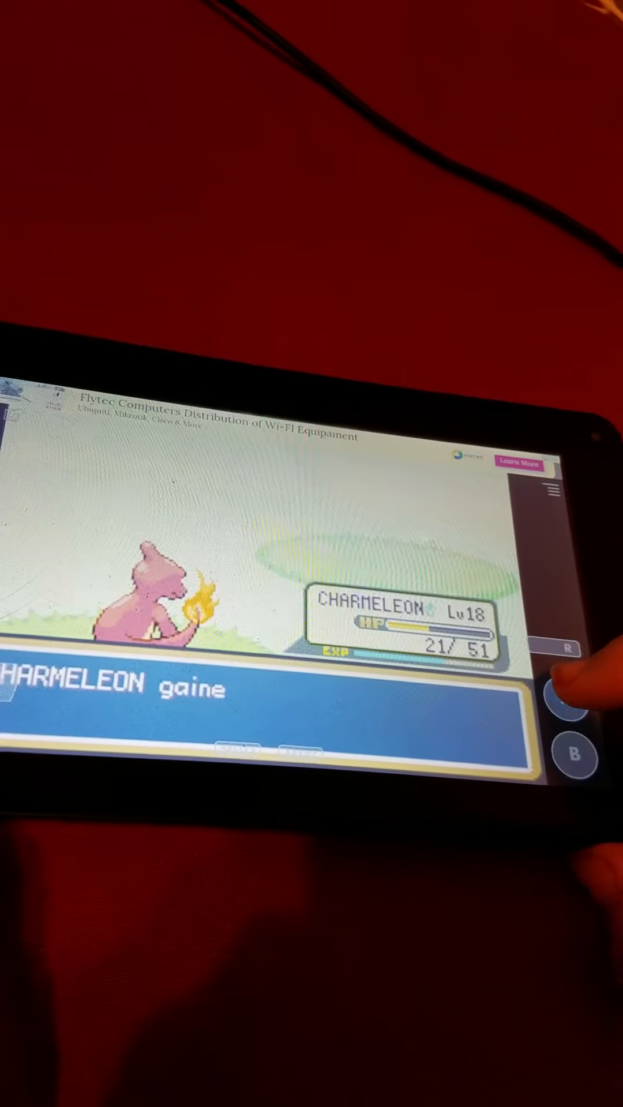